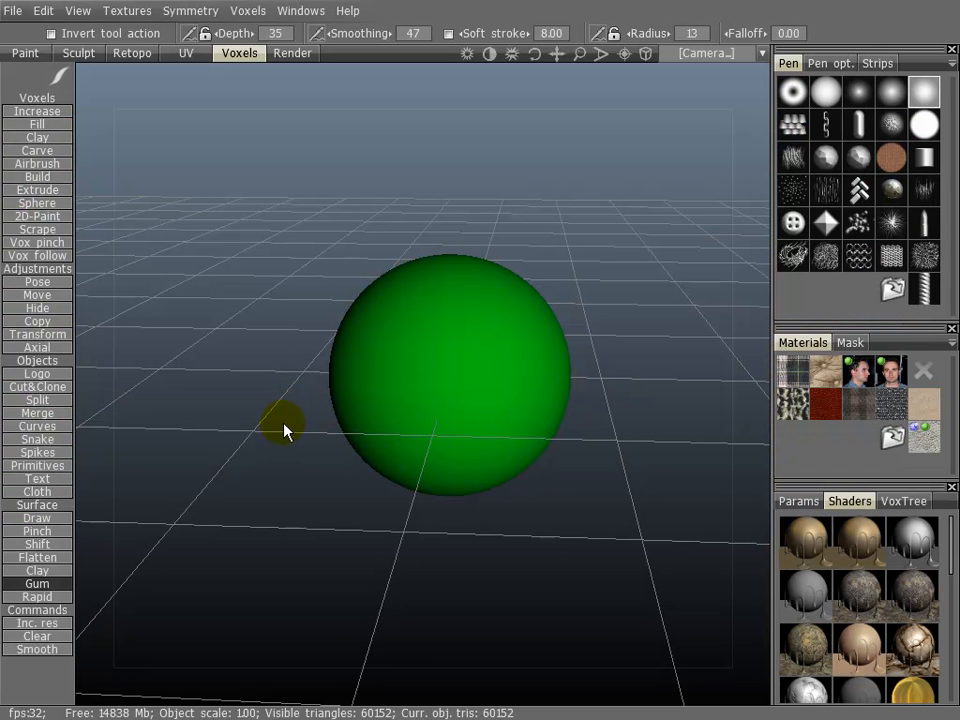
mouse_move(289, 416)
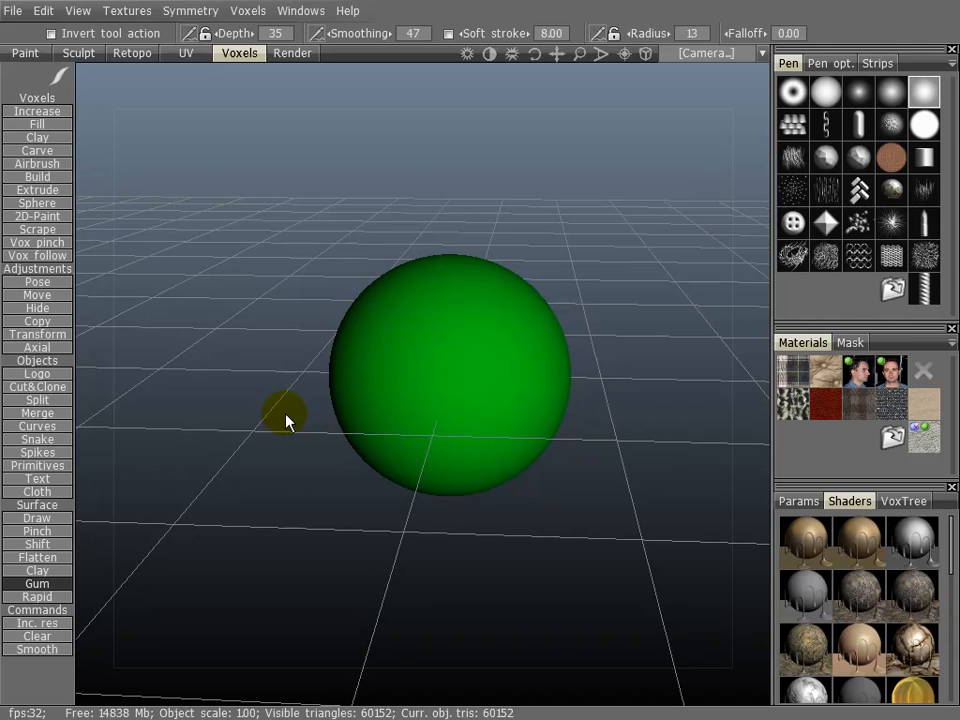
mouse_move(283, 403)
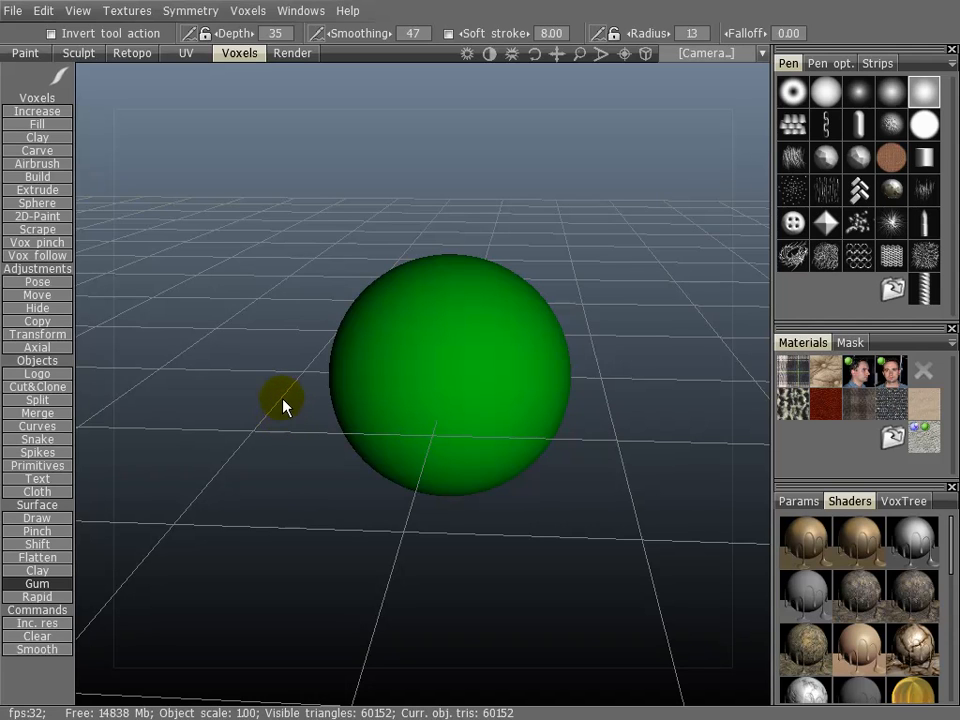
mouse_move(338, 268)
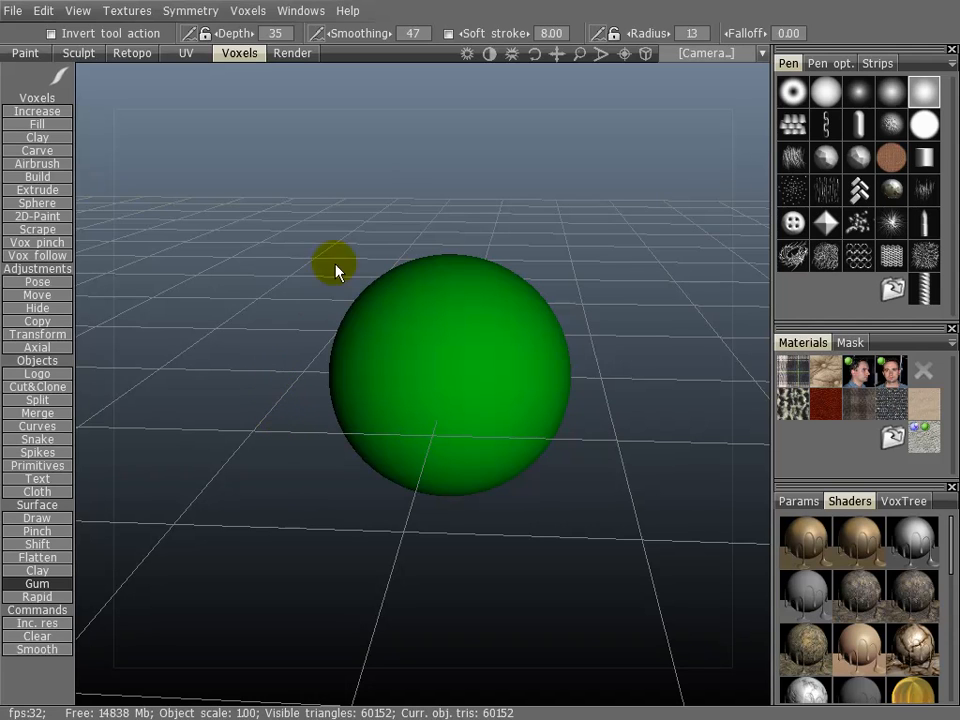
Orbit and zoom the camera in toward the green voxel sphere.
click(707, 53)
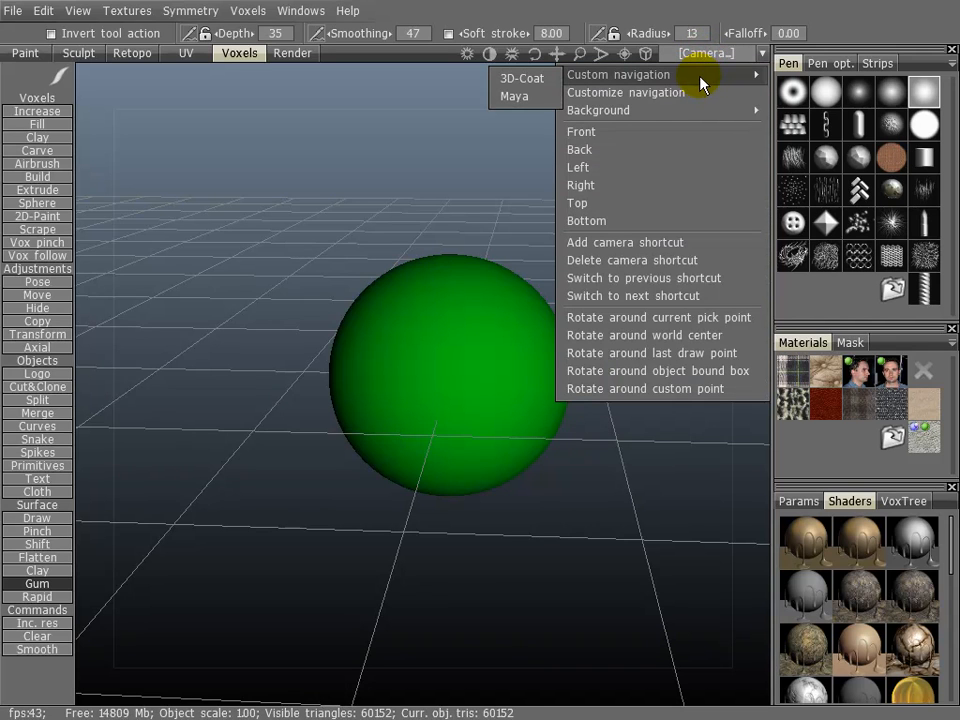
mouse_move(527, 82)
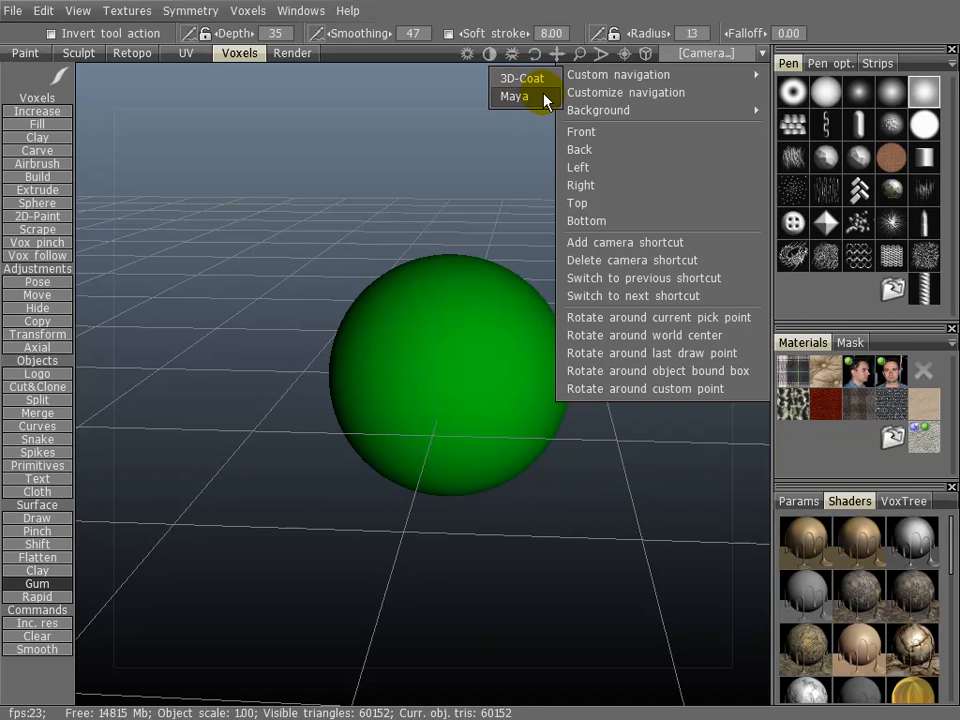
mouse_move(633, 97)
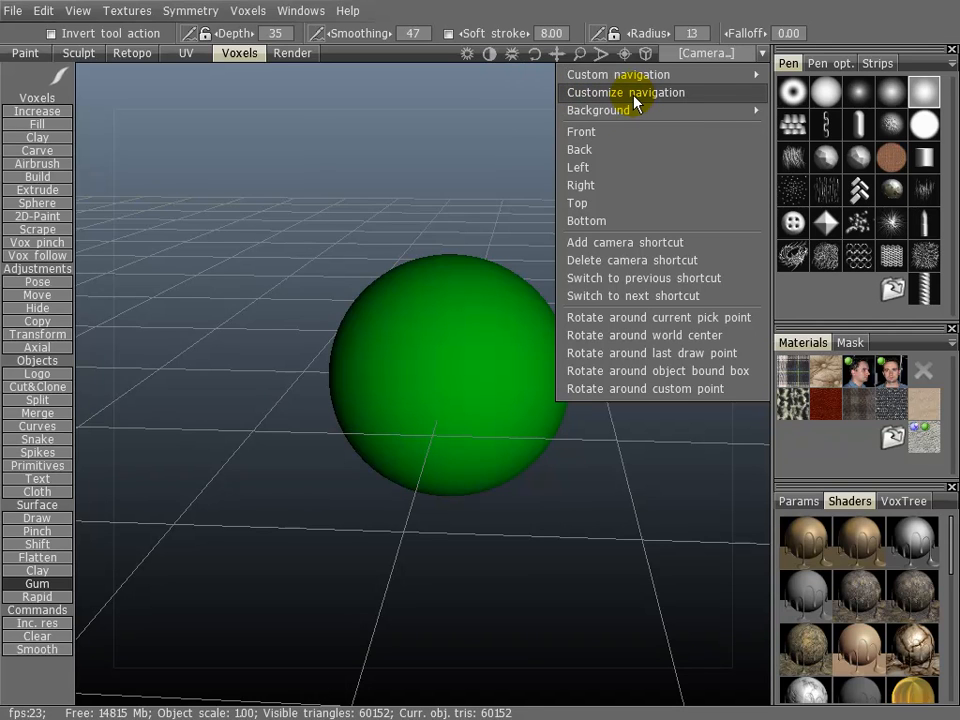
mouse_move(715, 99)
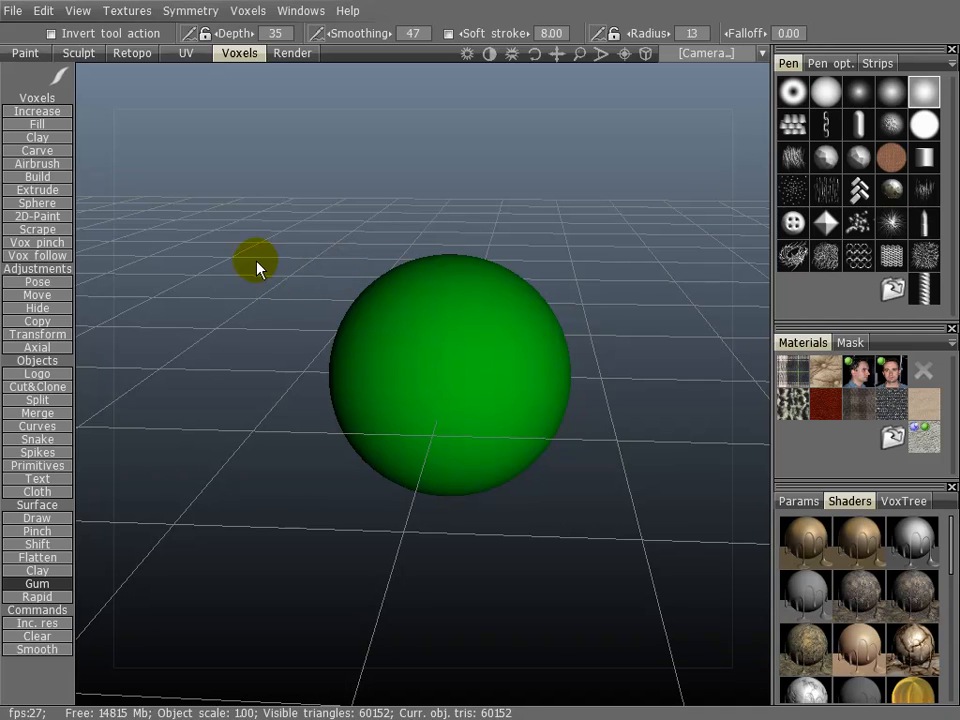
mouse_move(263, 277)
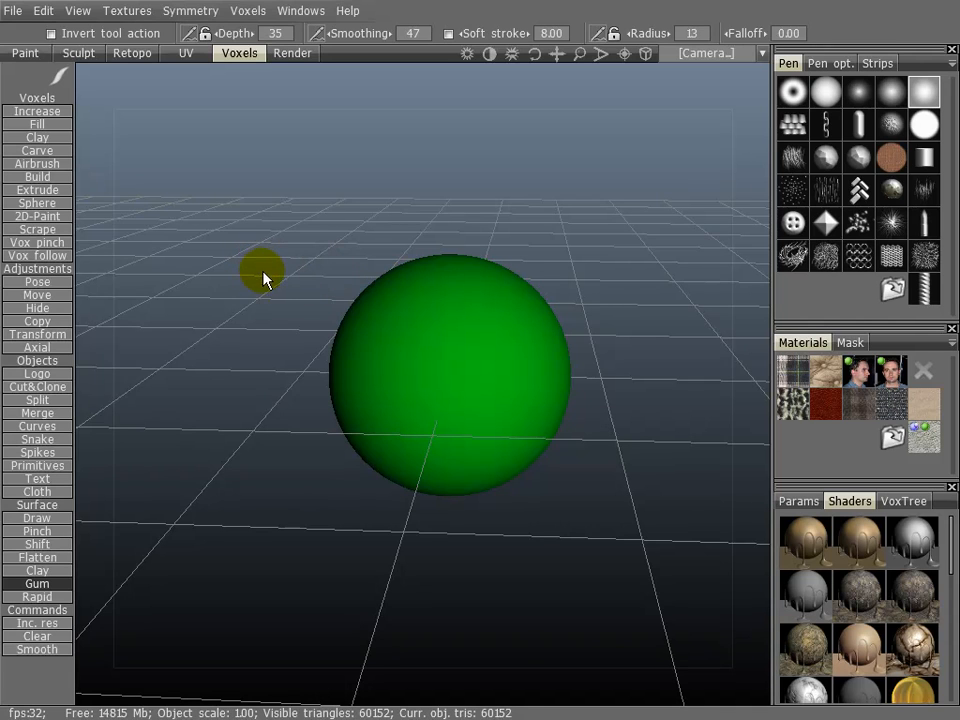
mouse_move(258, 290)
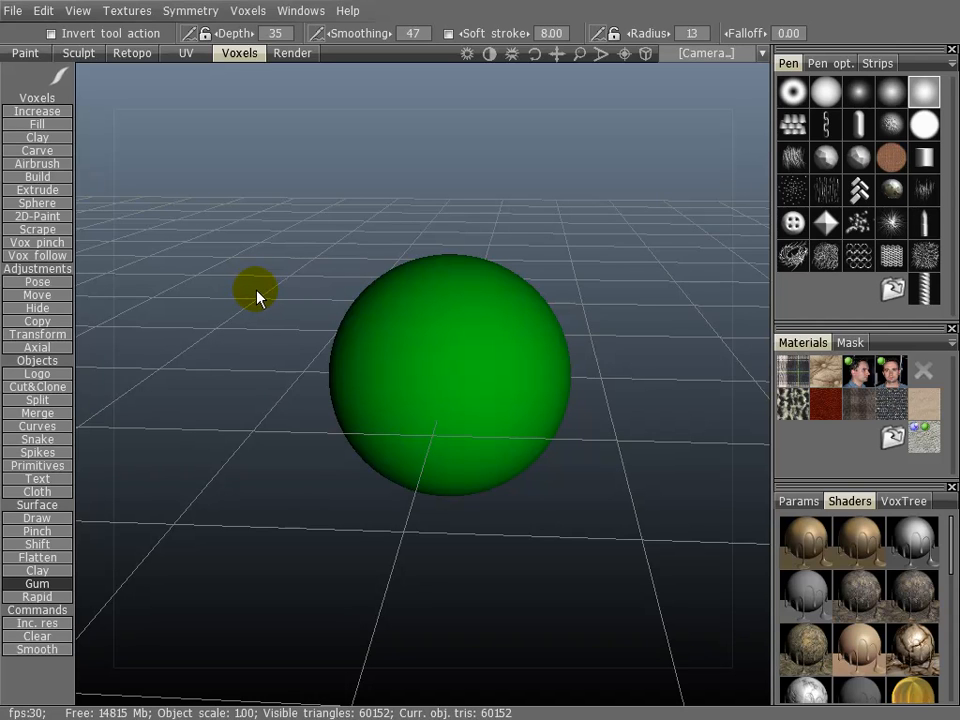
mouse_move(267, 303)
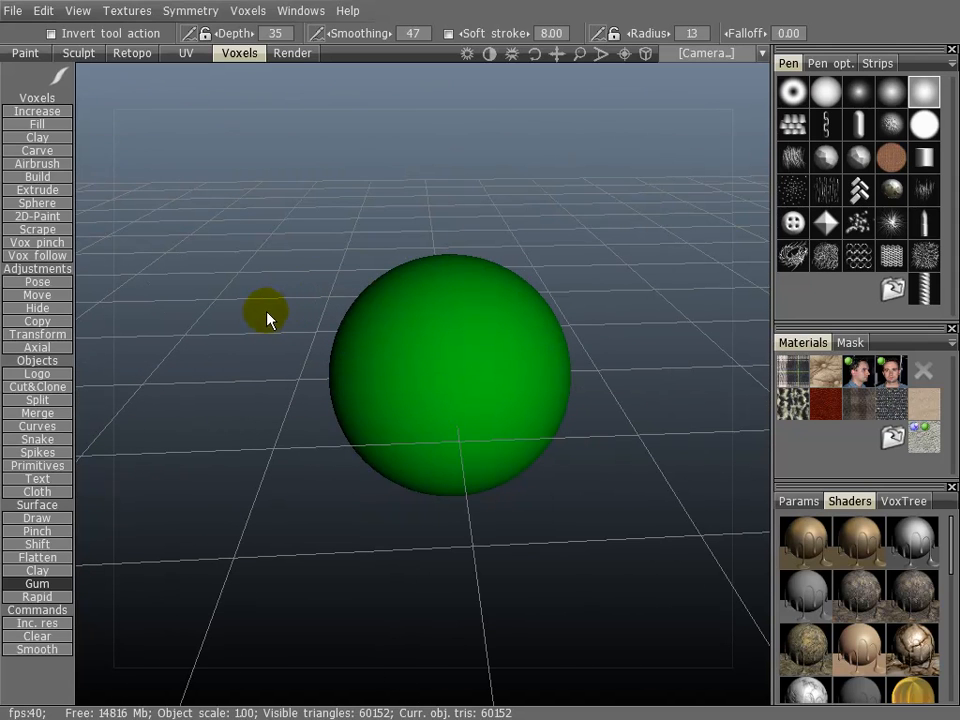
mouse_move(255, 345)
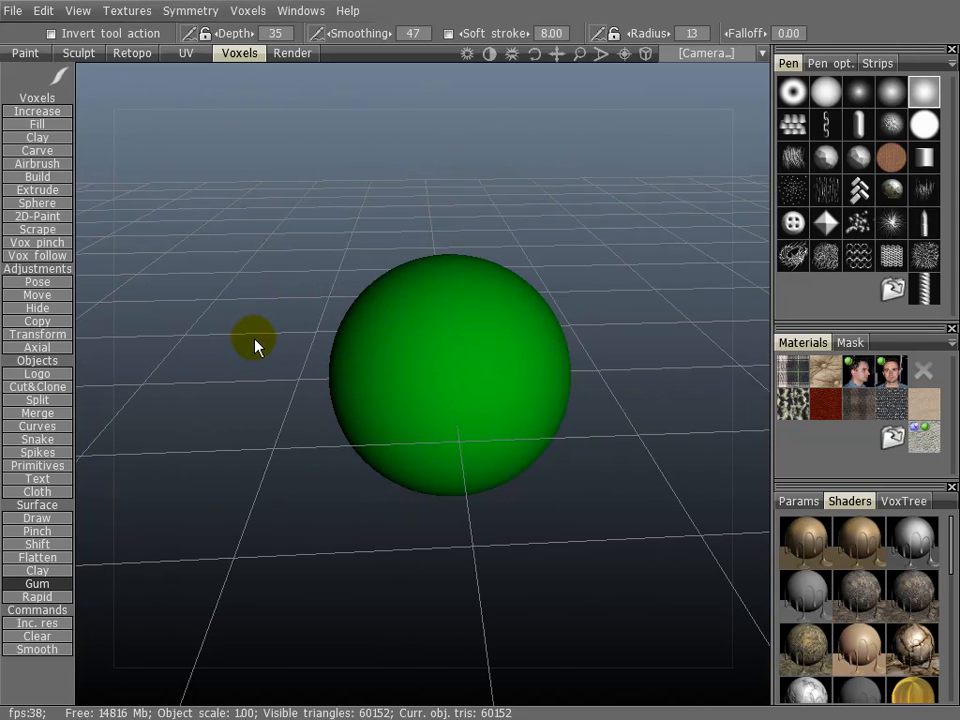
drag(255, 345, 280, 310)
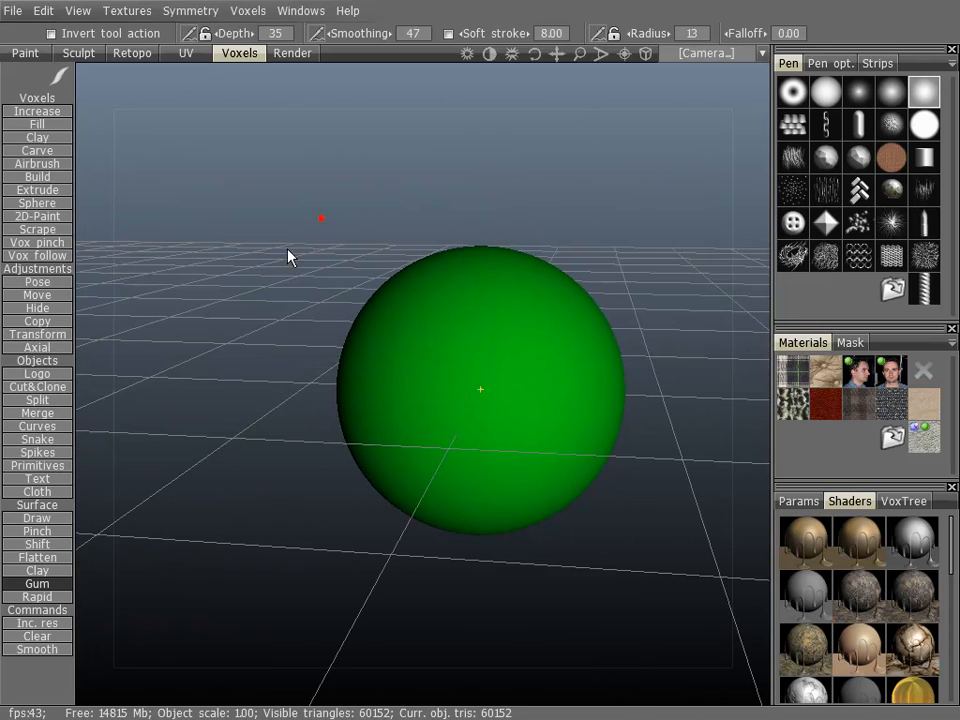
mouse_move(275, 297)
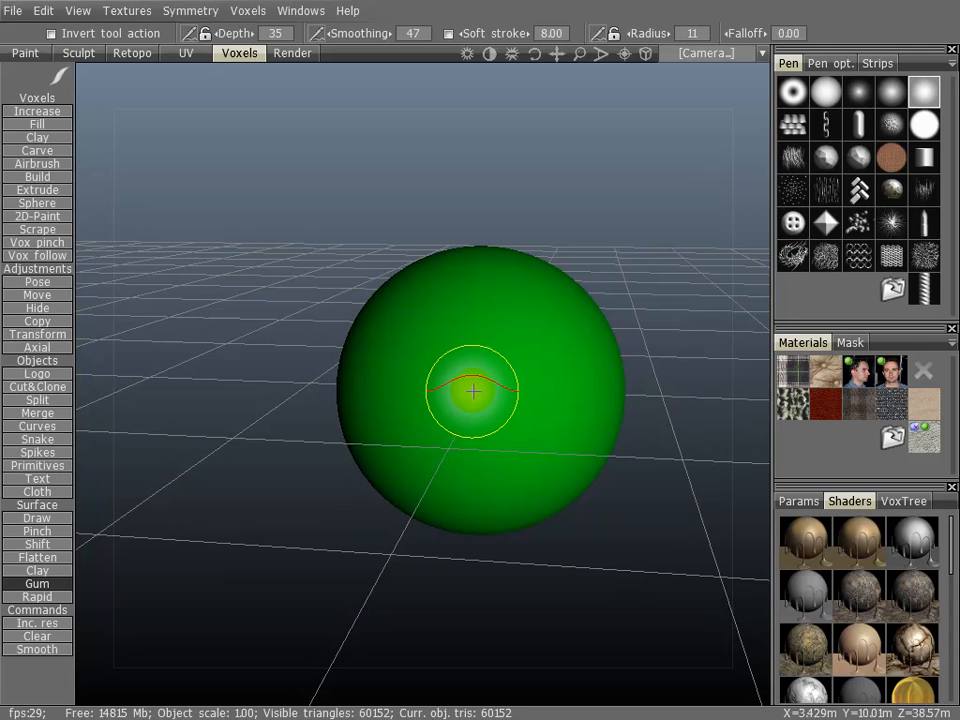
mouse_move(473, 397)
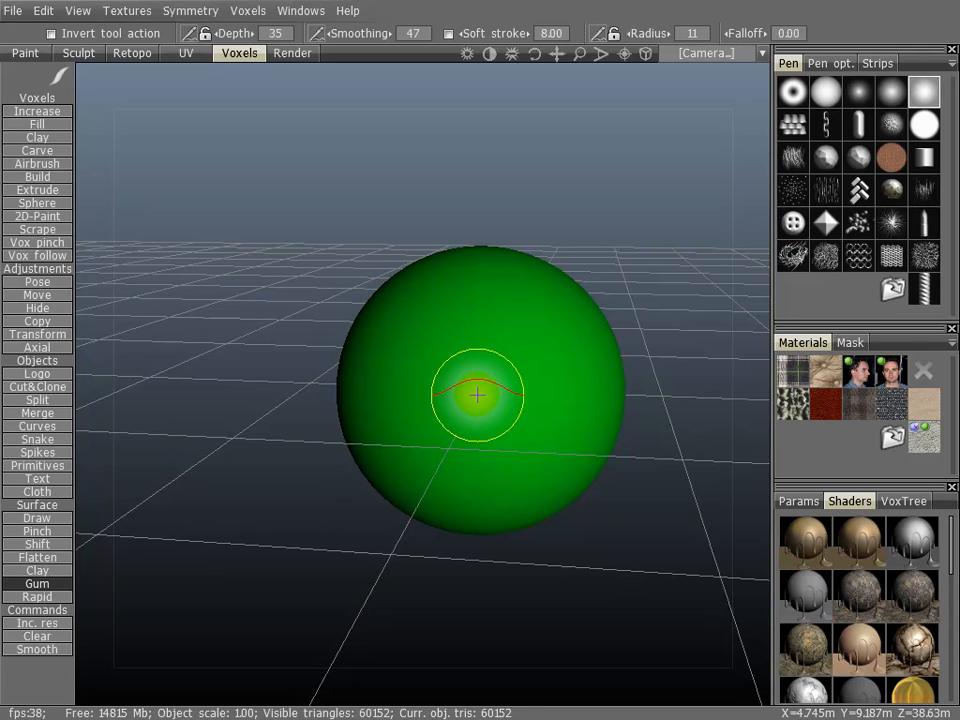
mouse_move(475, 383)
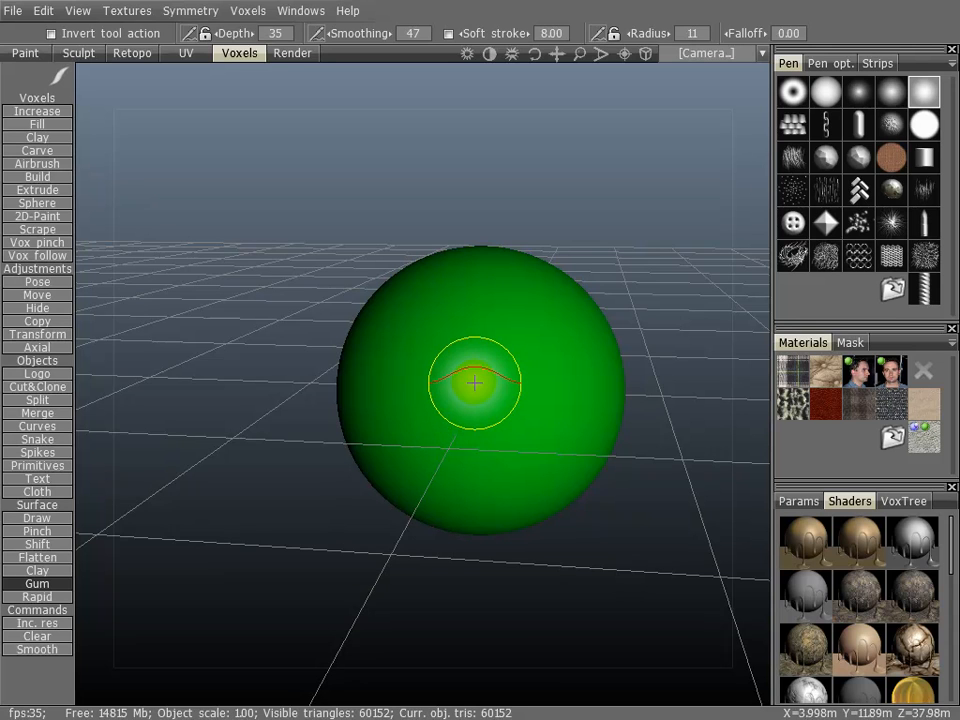
mouse_move(474, 387)
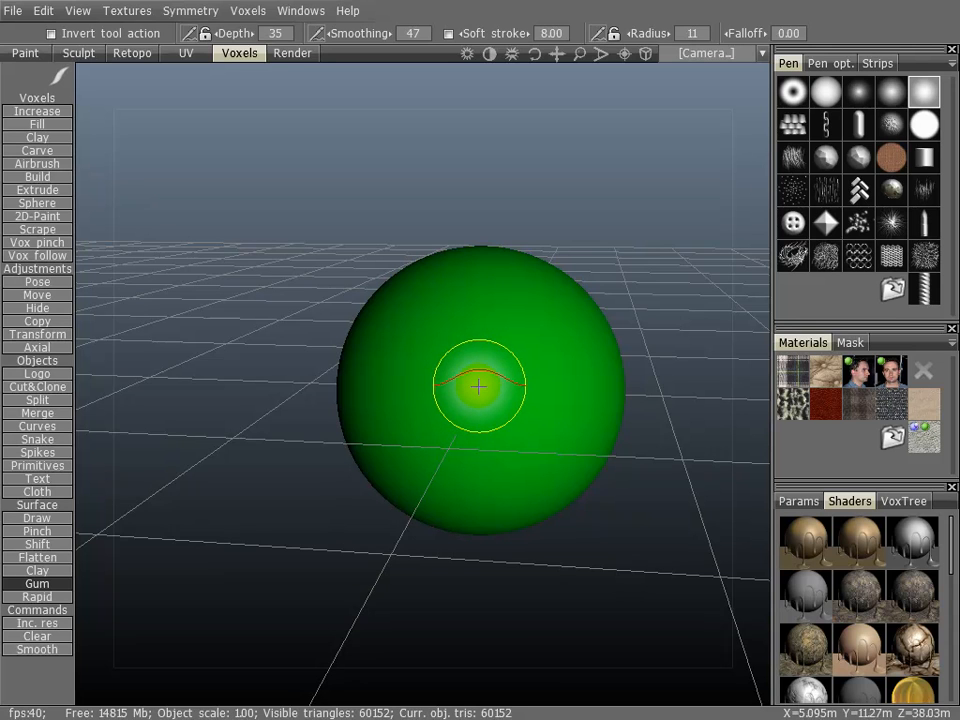
mouse_move(475, 400)
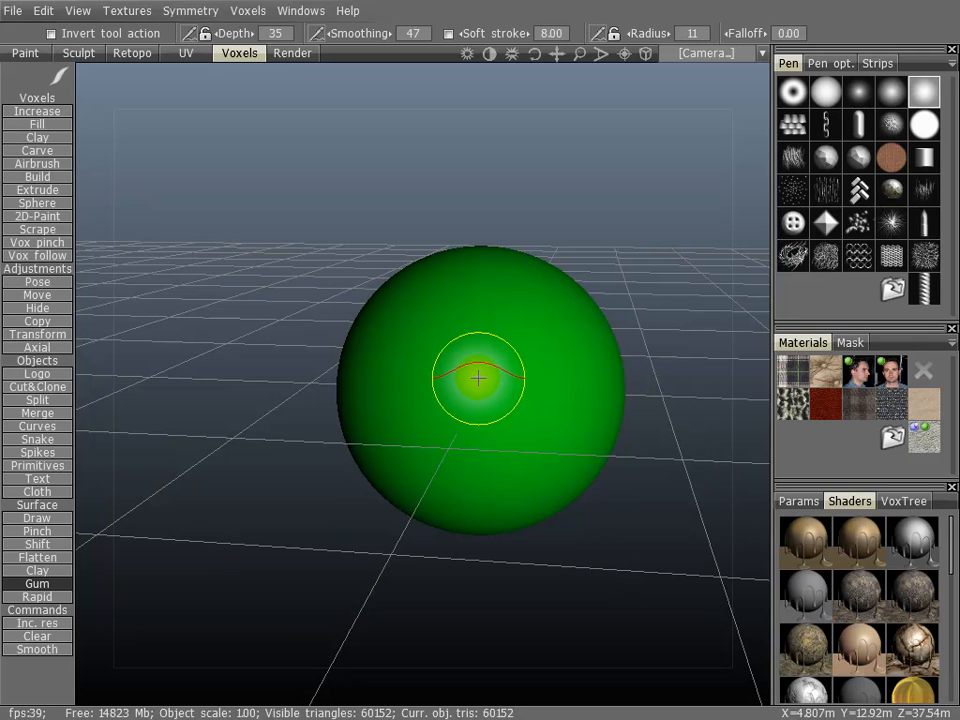
mouse_move(480, 383)
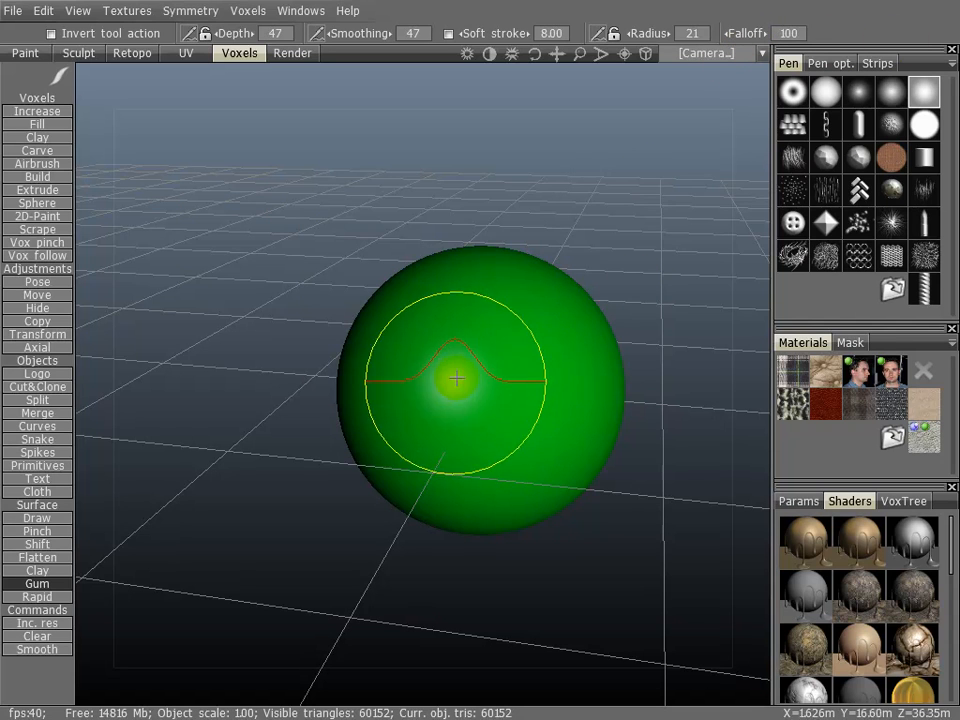
mouse_move(473, 379)
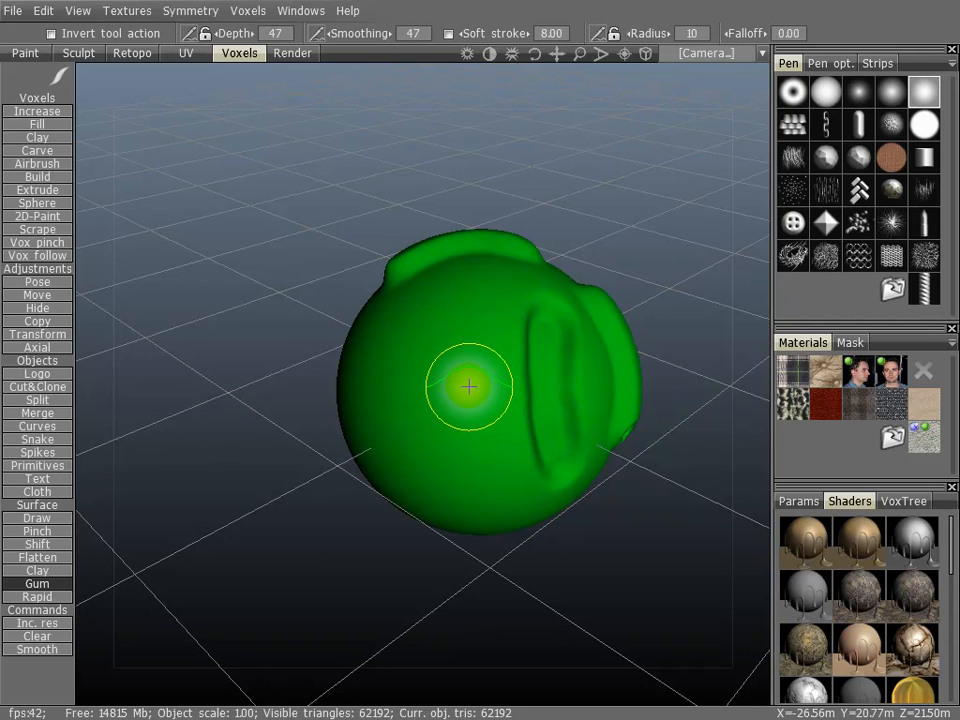
mouse_move(480, 385)
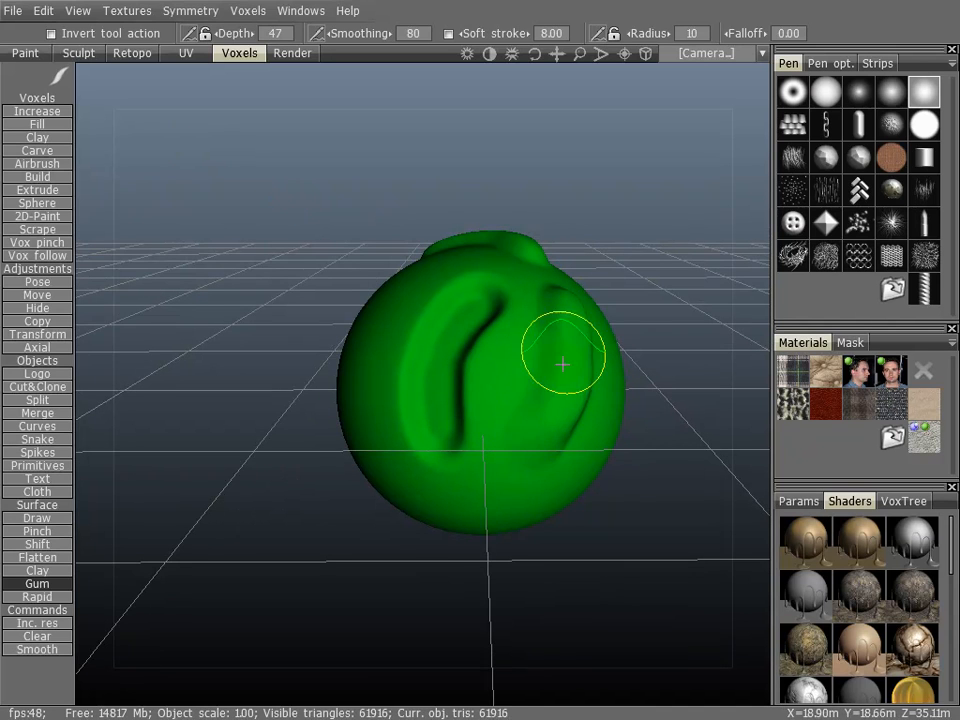
Press a smooth curved indent into the sphere's front-right.
drag(563, 365, 463, 398)
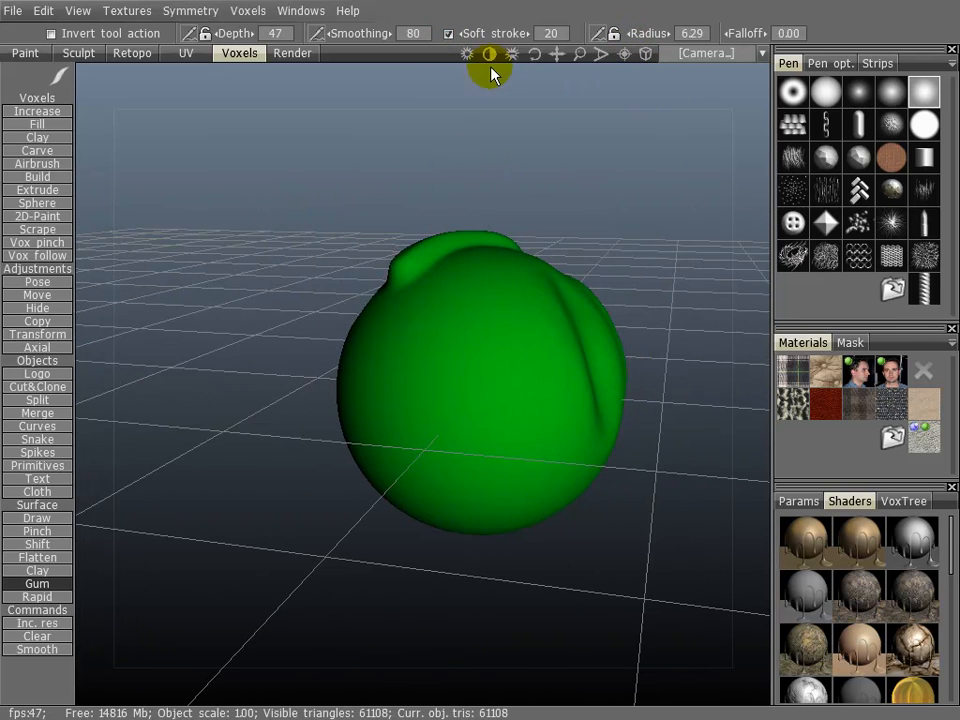
mouse_move(487, 120)
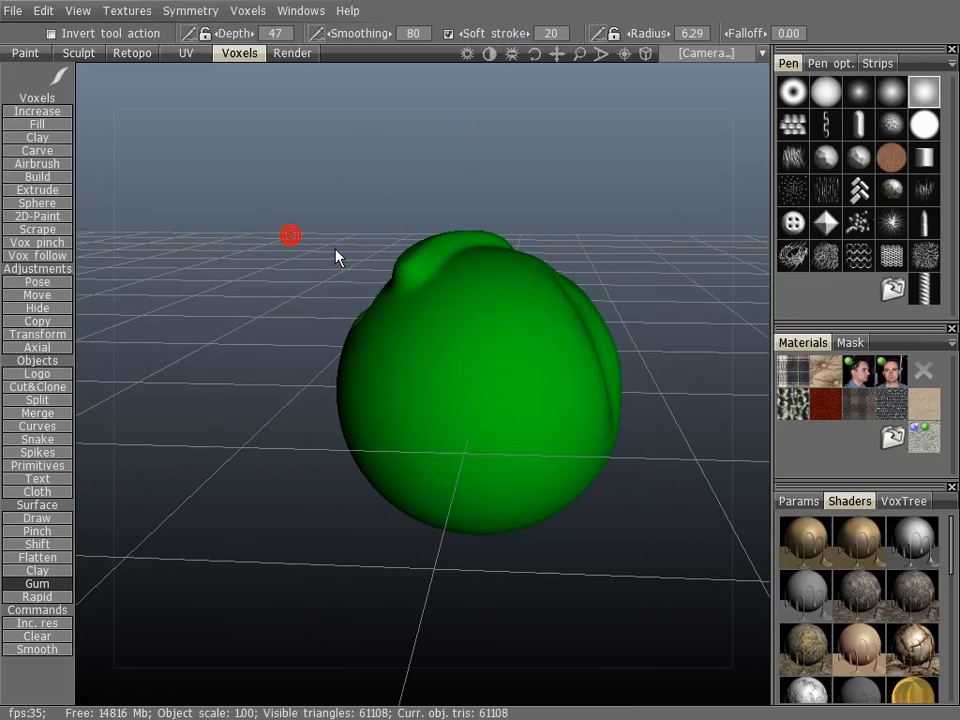
mouse_move(457, 332)
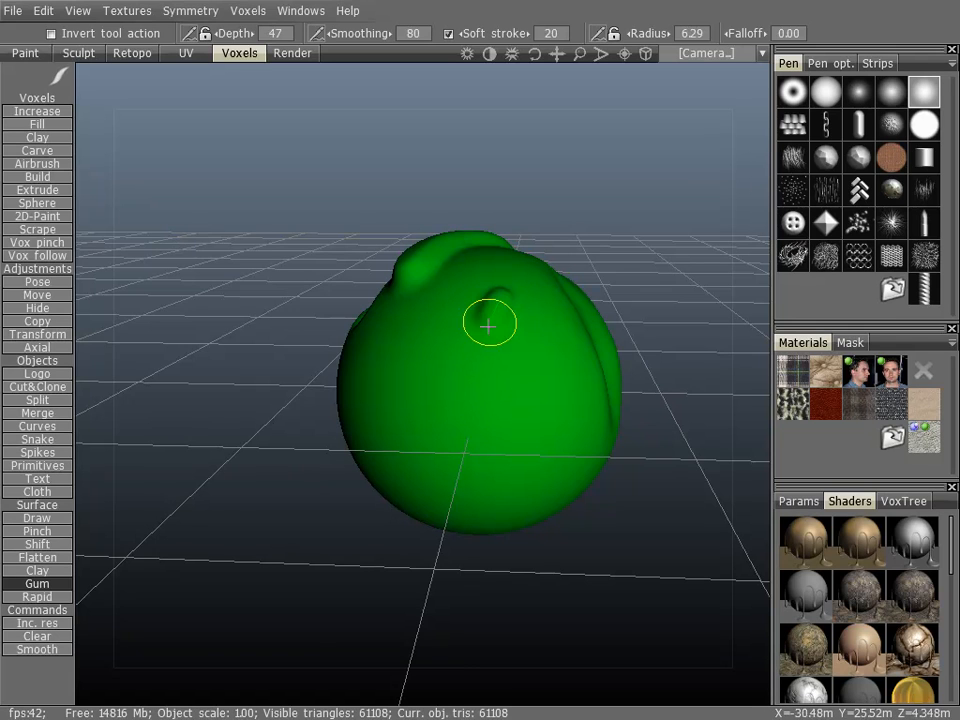
Carve two long front grooves and a curved hook extended into an S-shaped swirl.
drag(490, 322, 477, 460)
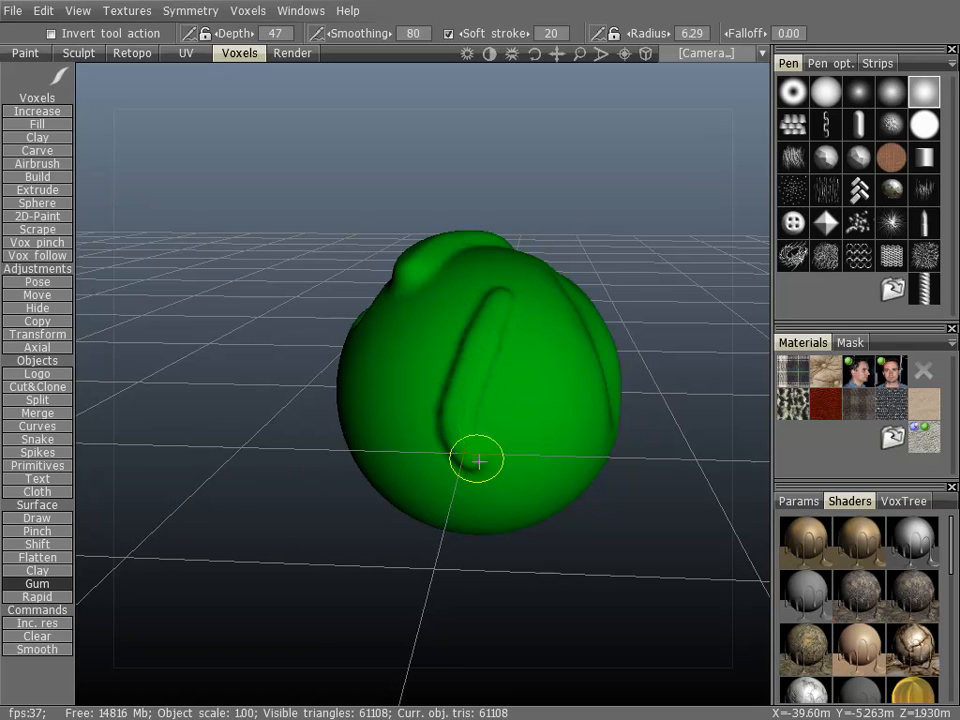
drag(477, 460, 540, 330)
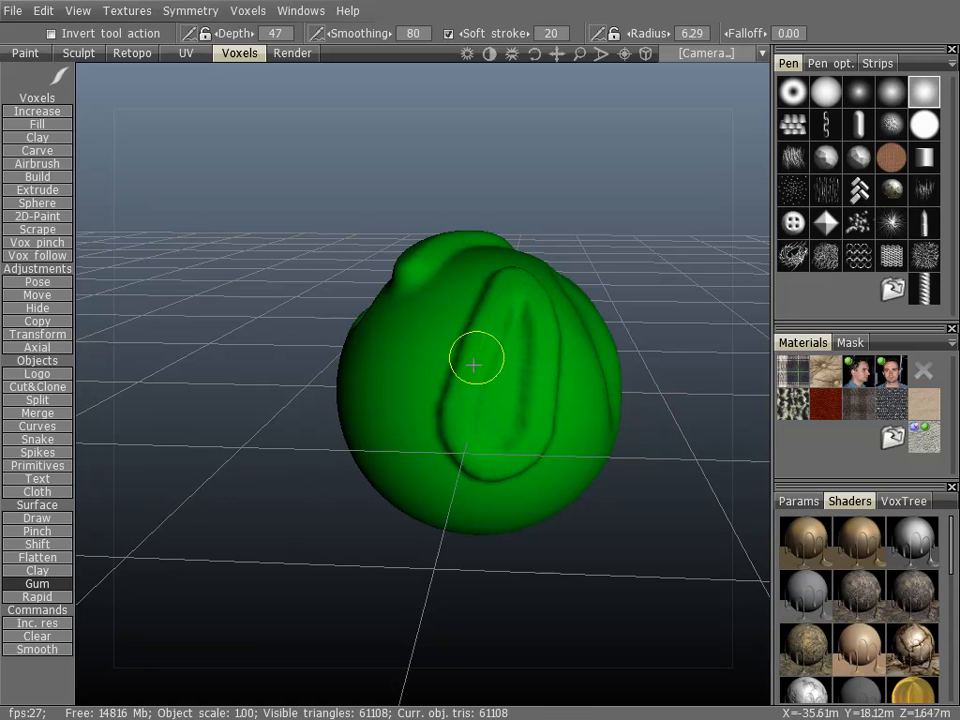
drag(475, 360, 425, 280)
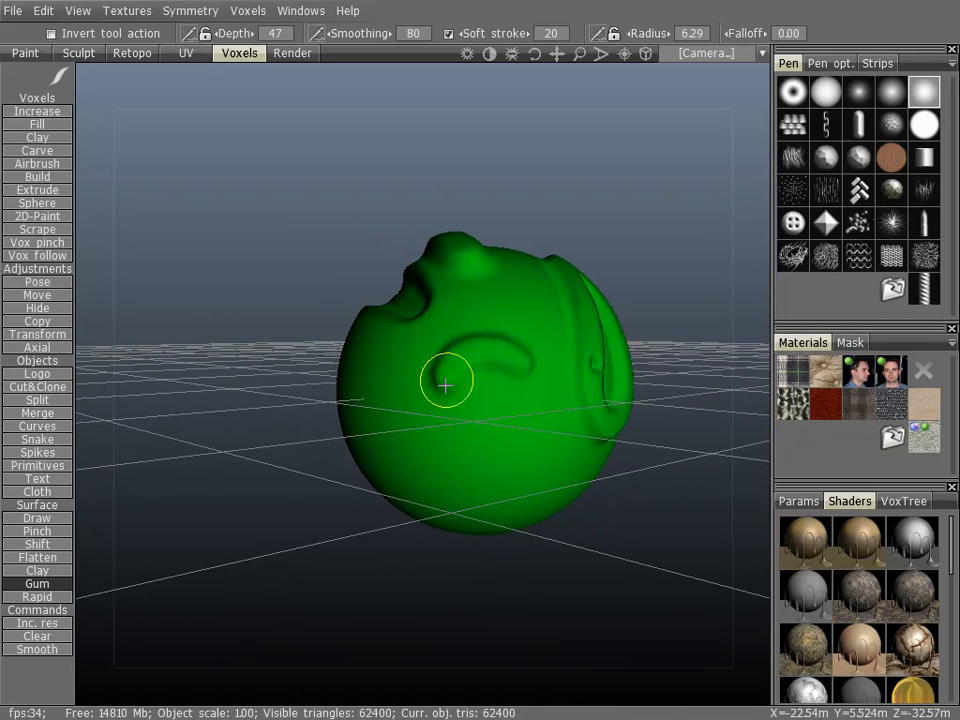
drag(445, 383, 378, 408)
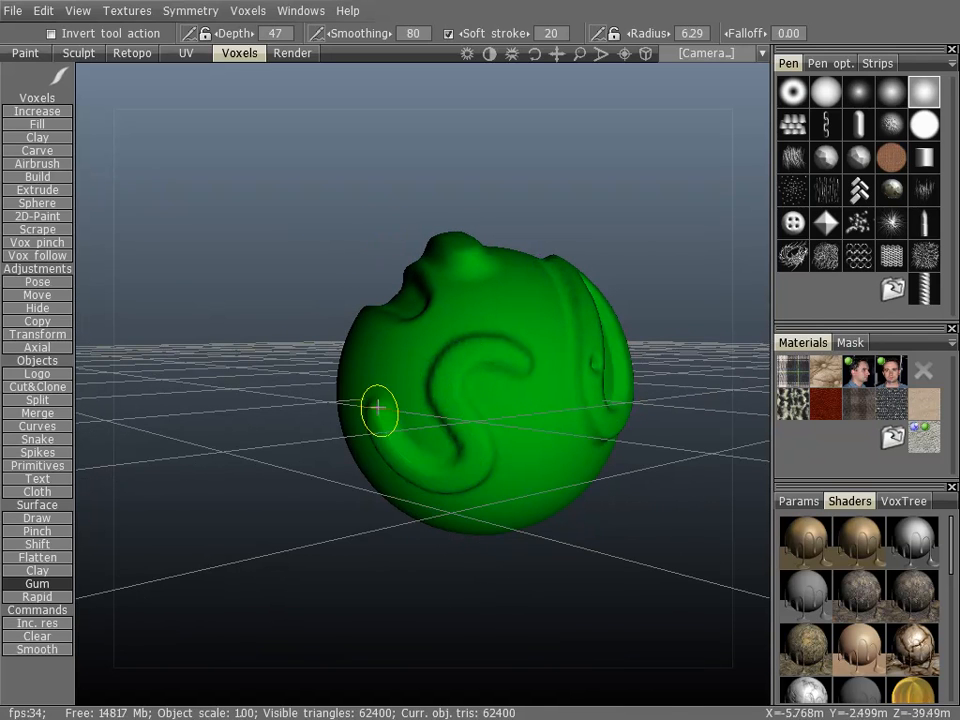